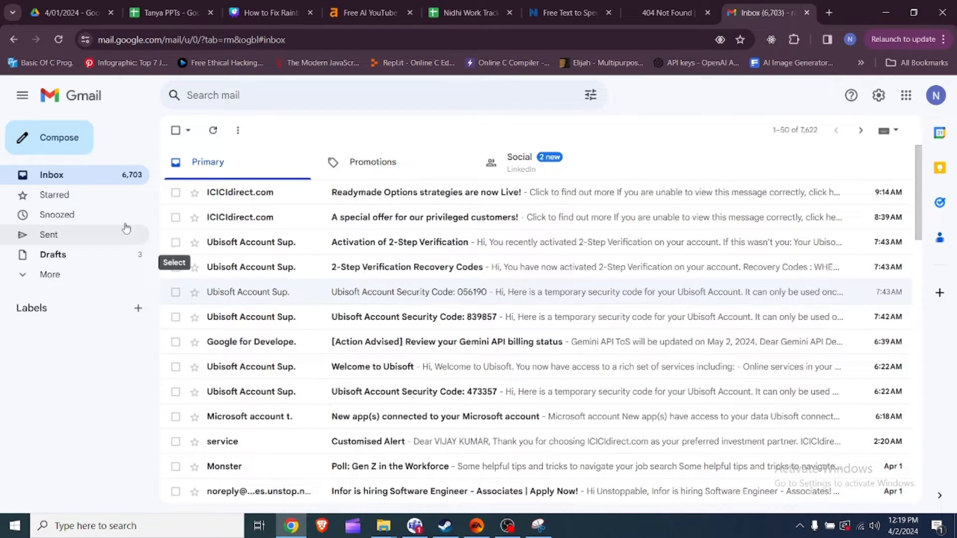
Expand Gmail's folder list and open Promotions to find Hinge Team's verification email
left_click(49, 274)
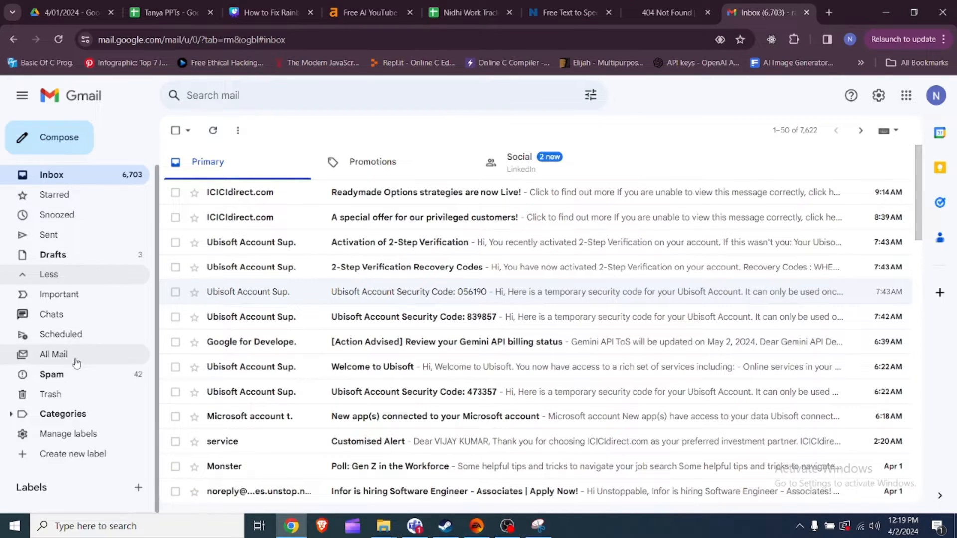
left_click(51, 374)
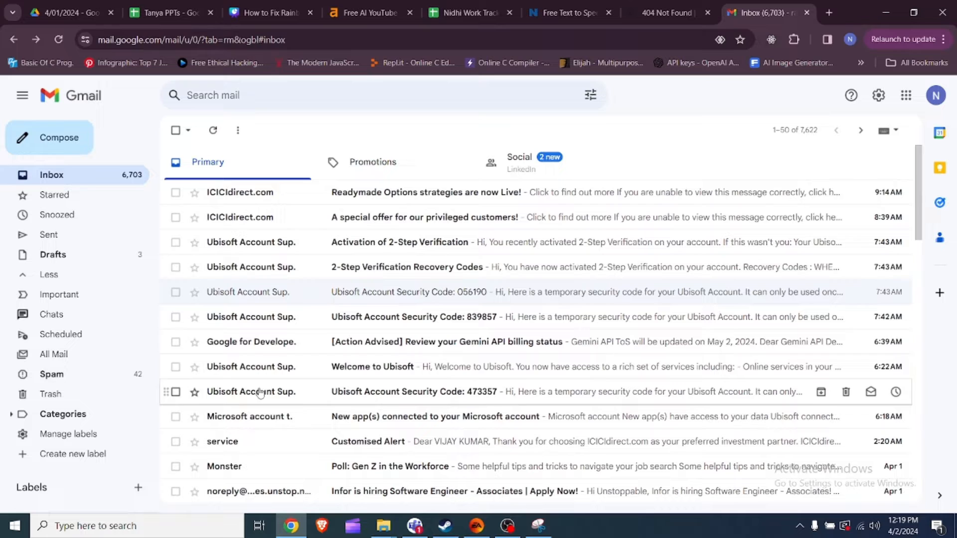
left_click(373, 162)
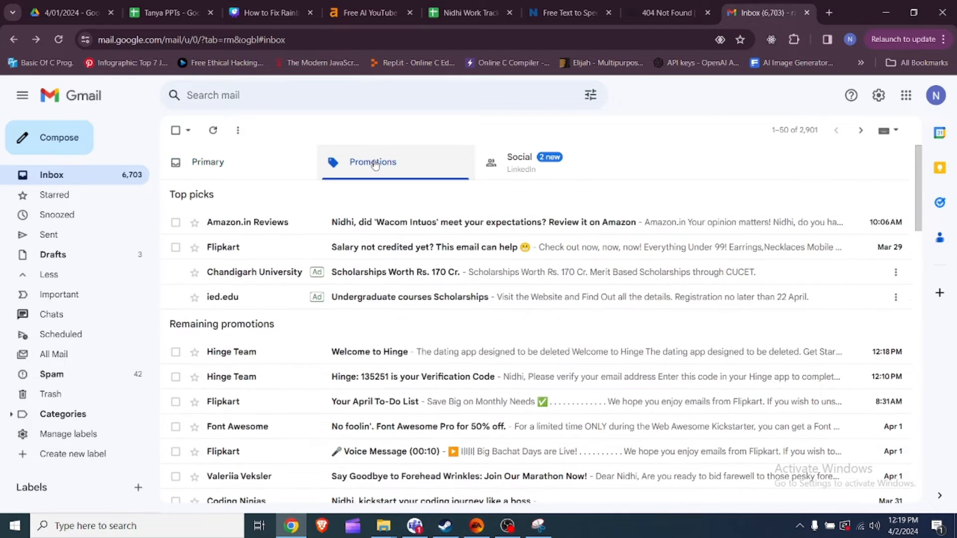
mouse_move(365, 382)
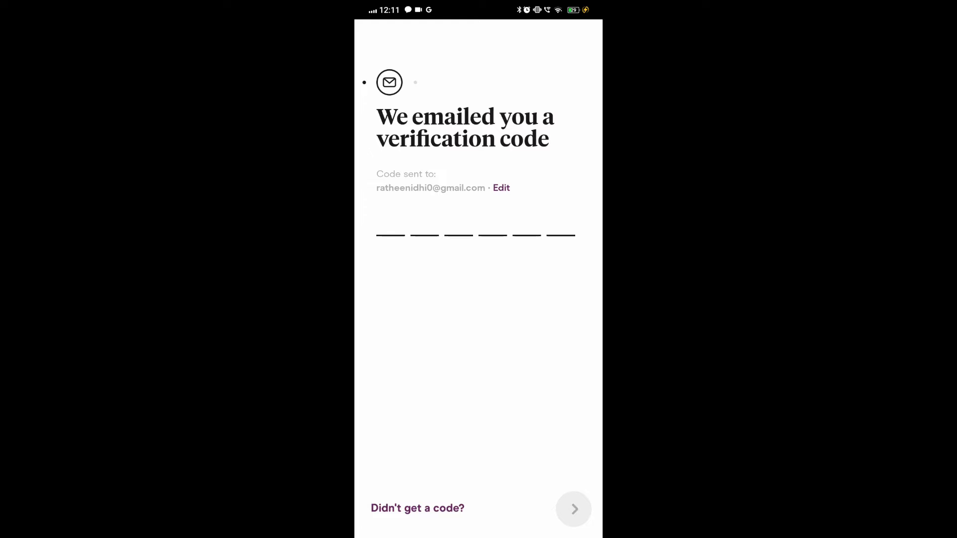
Bring up the keypad on Hinge's verification code screen, then move on to Speedtest
left_click(390, 234)
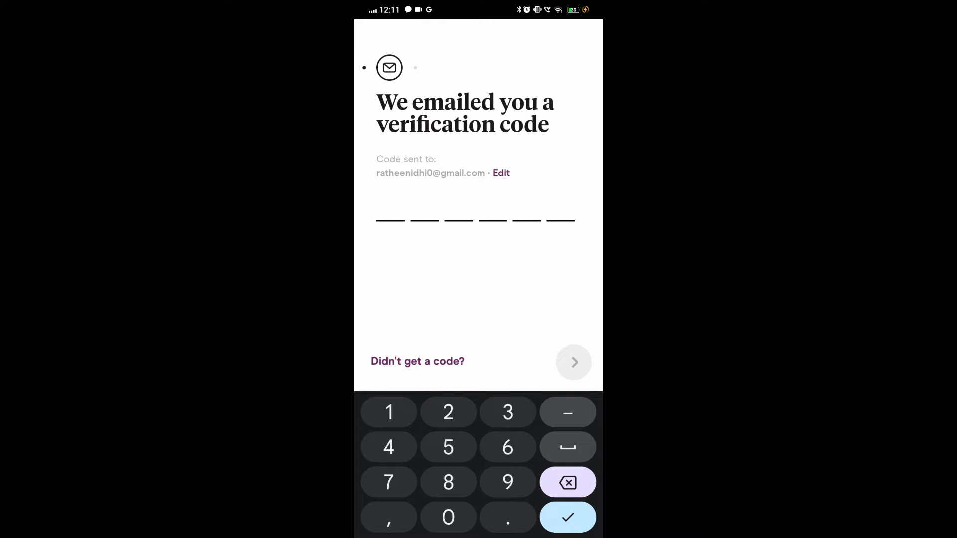
left_click(448, 447)
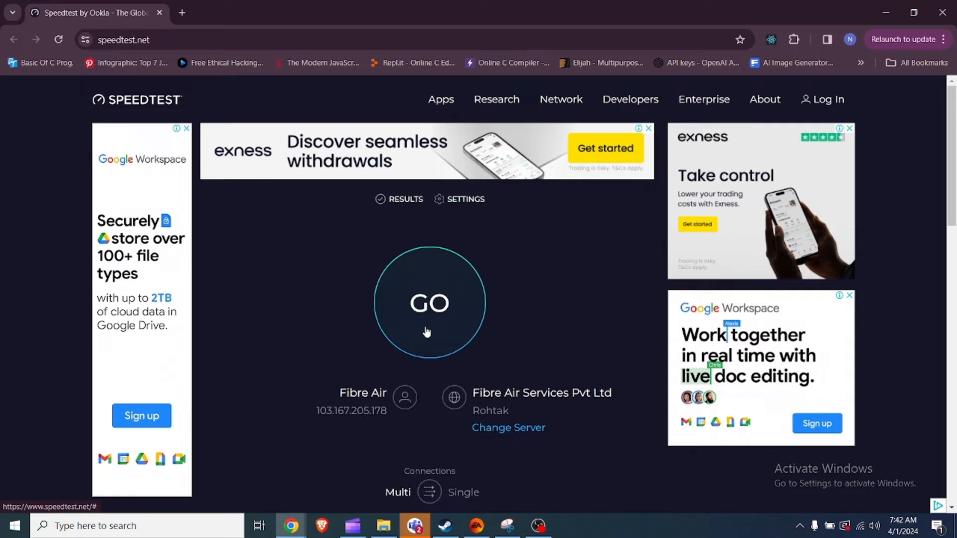
Start a speed test for the Fibre Air connection on speedtest.net
left_click(429, 304)
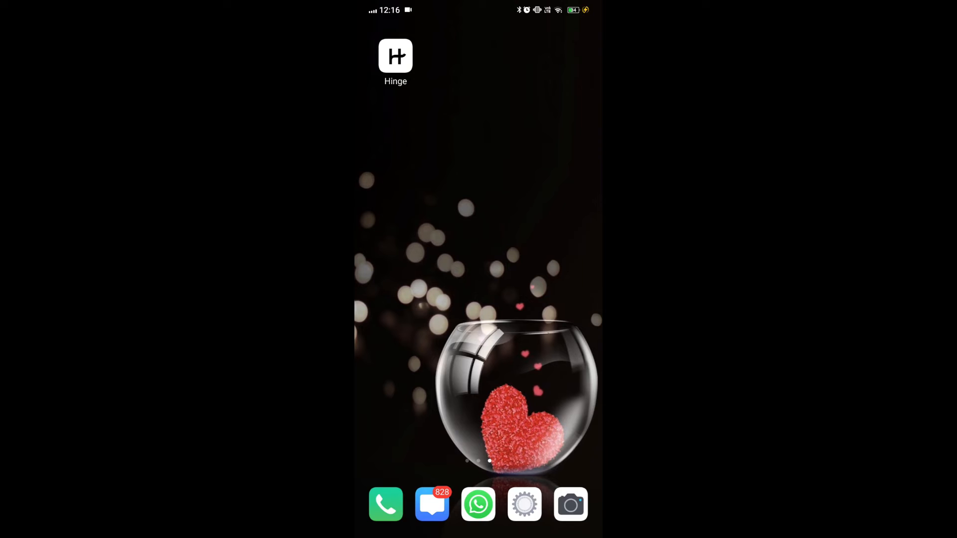
Uninstall Hinge with its data and reinstall Hinge Dating App from the Play Store
left_click(396, 57)
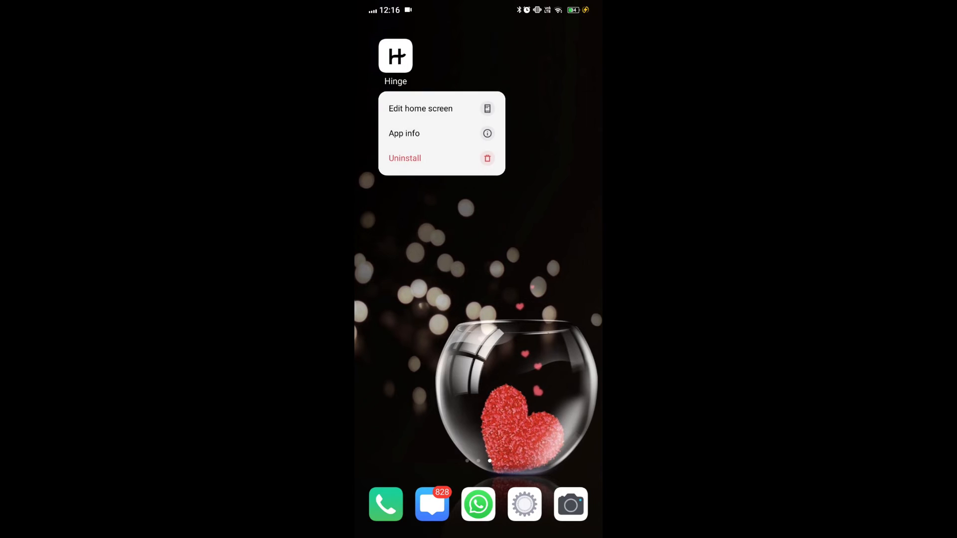
left_click(404, 158)
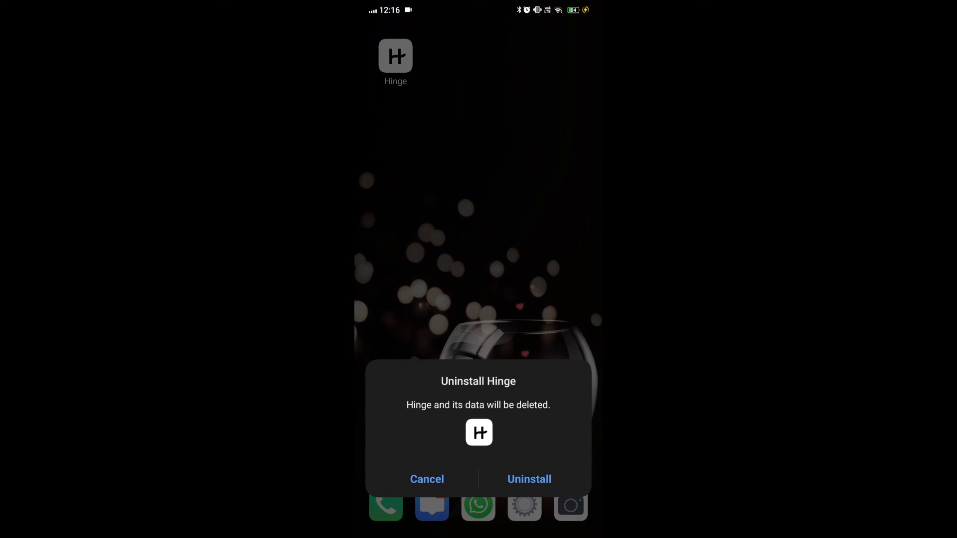
left_click(529, 479)
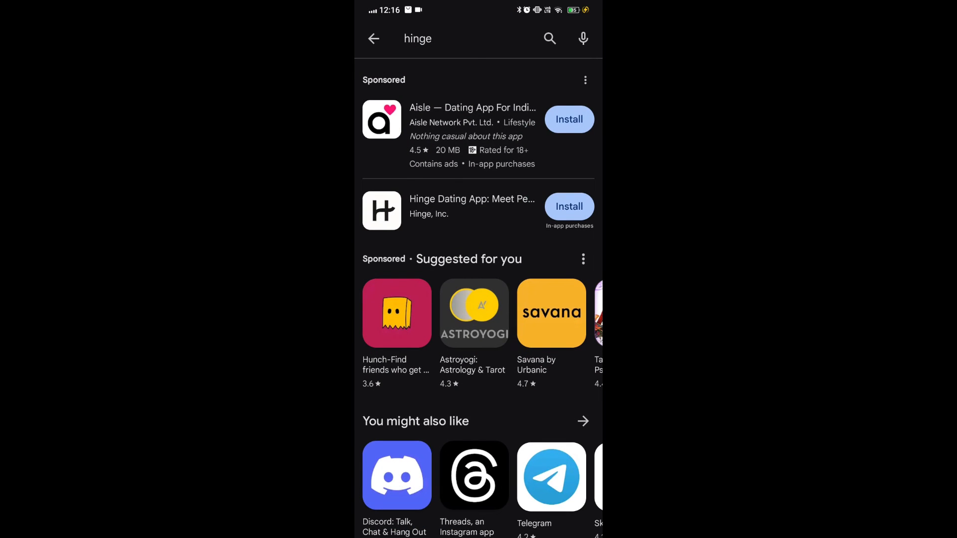
left_click(569, 206)
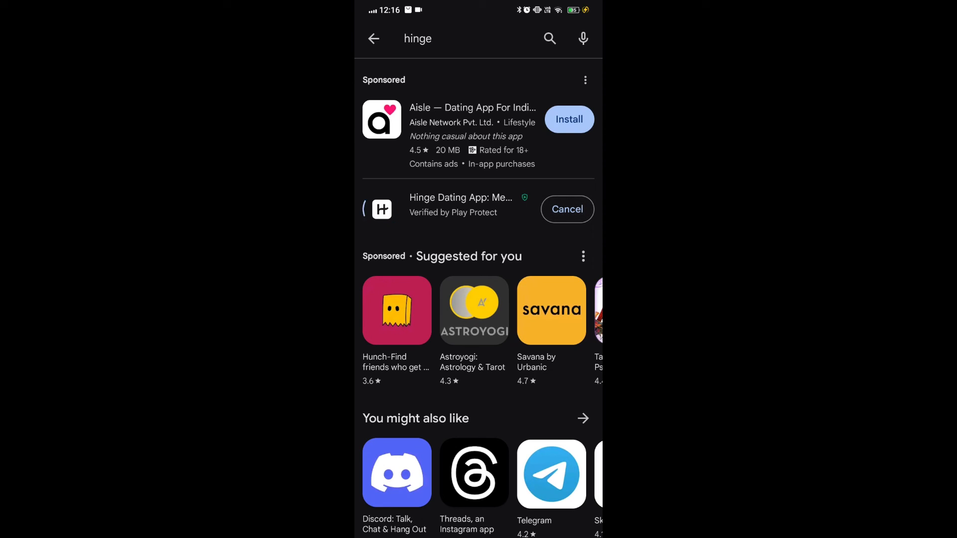